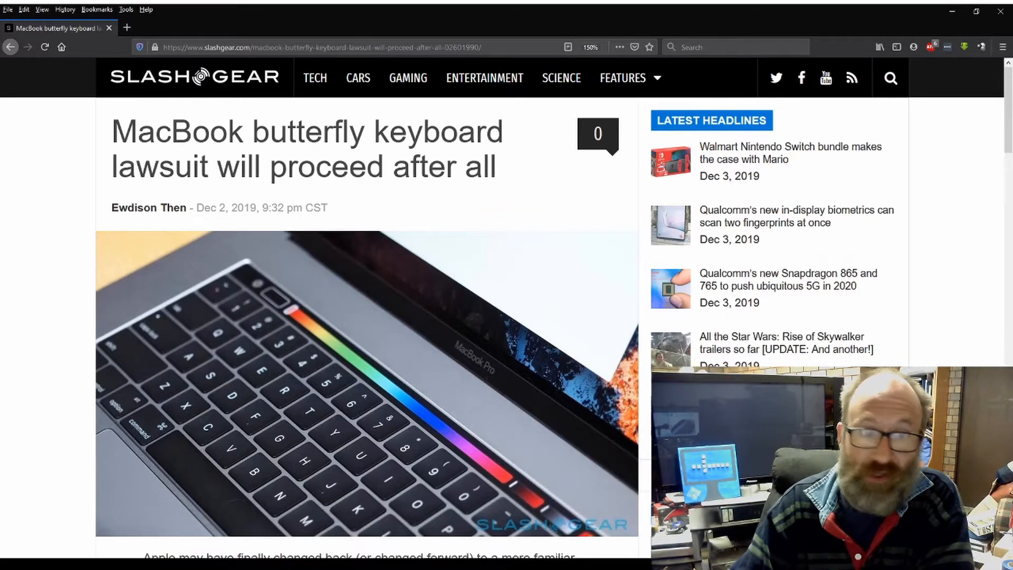
scroll("down", 3)
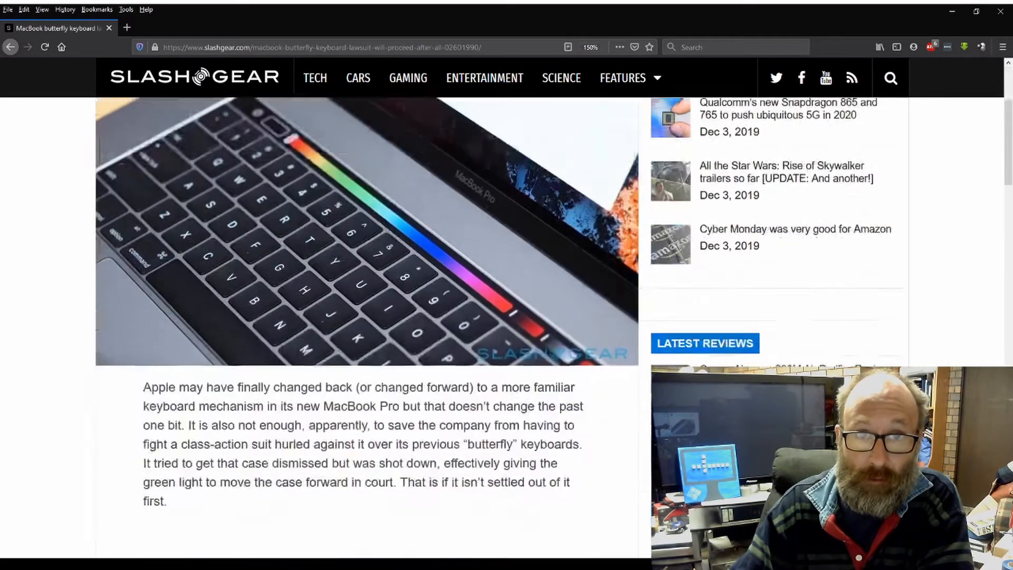
scroll("down", 3)
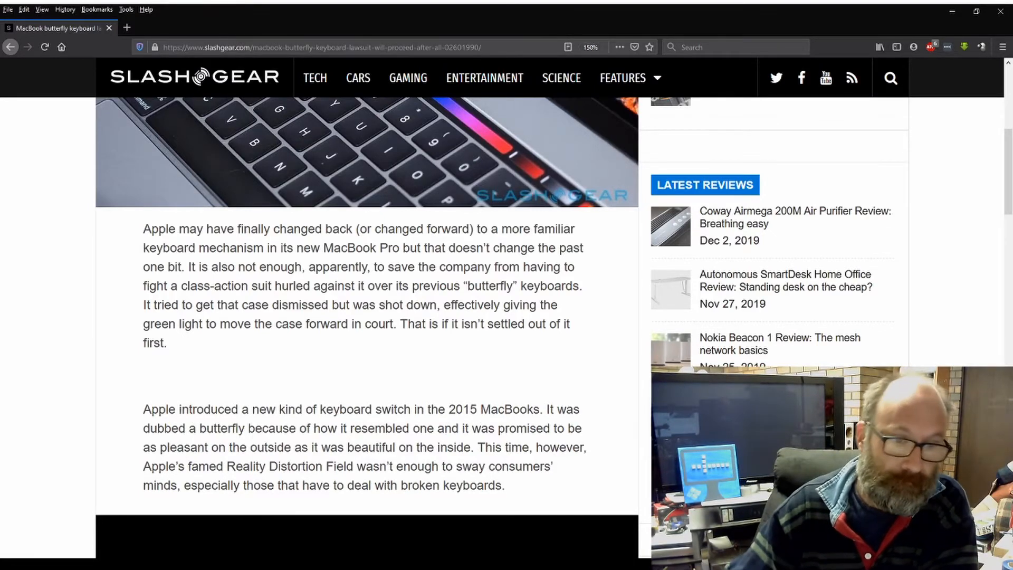
scroll("down", 3)
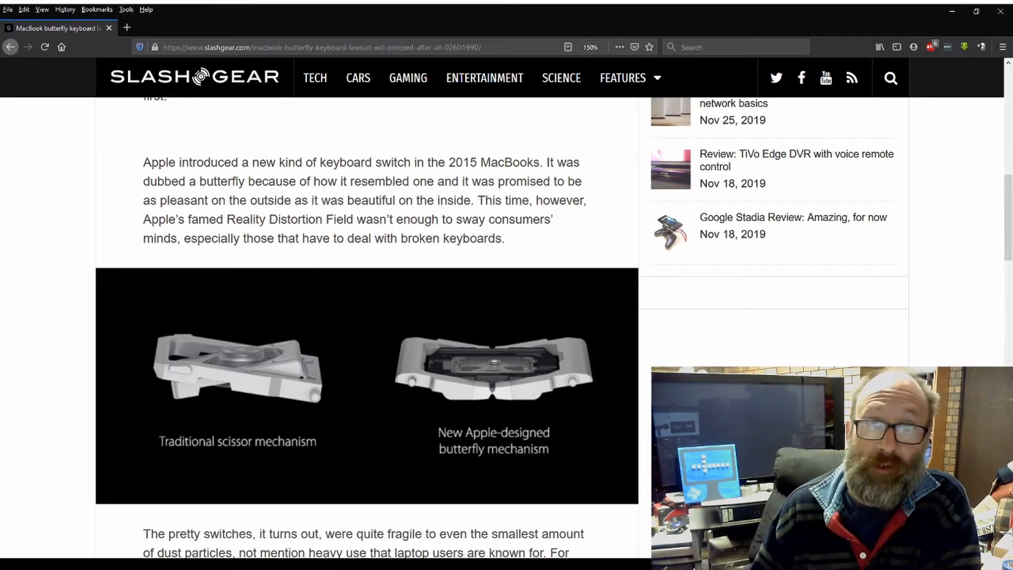
scroll("down", 3)
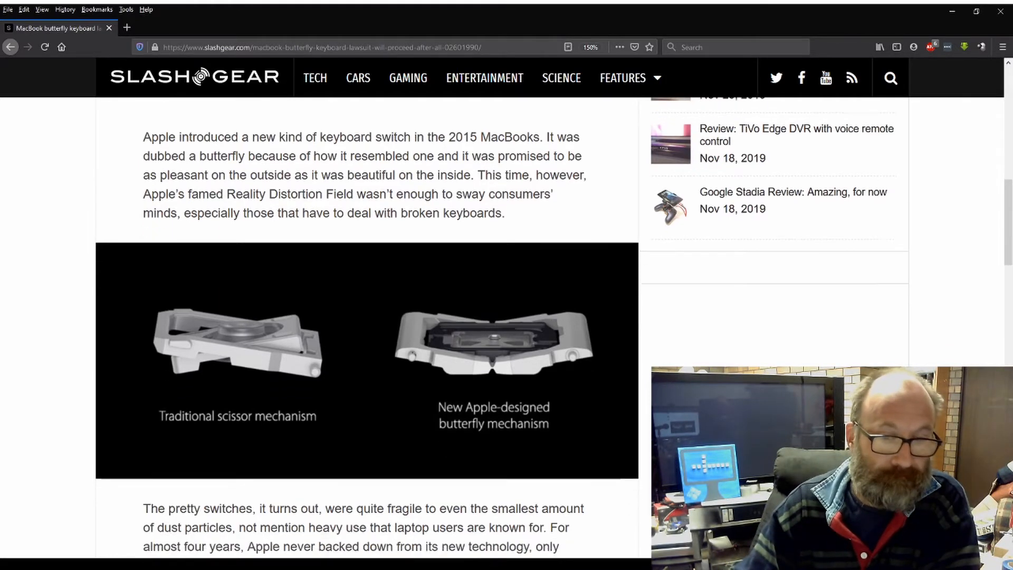
scroll("down", 3)
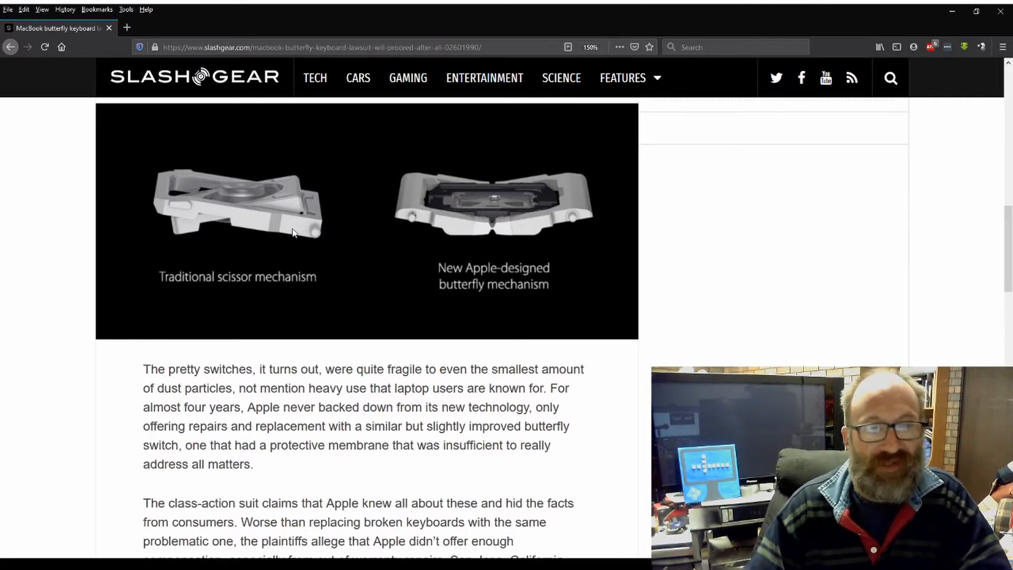
mouse_move(508, 212)
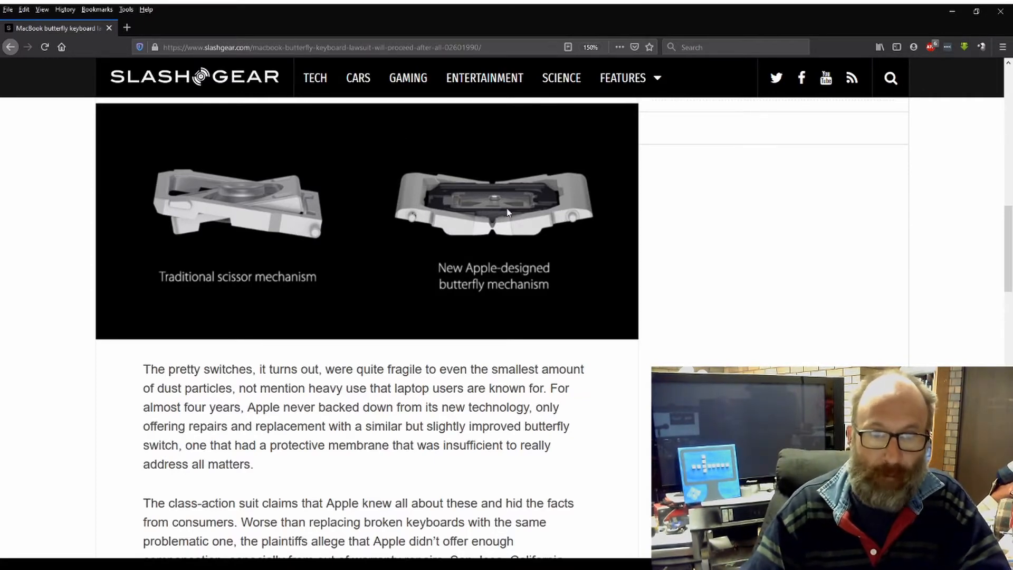
scroll("down", 3)
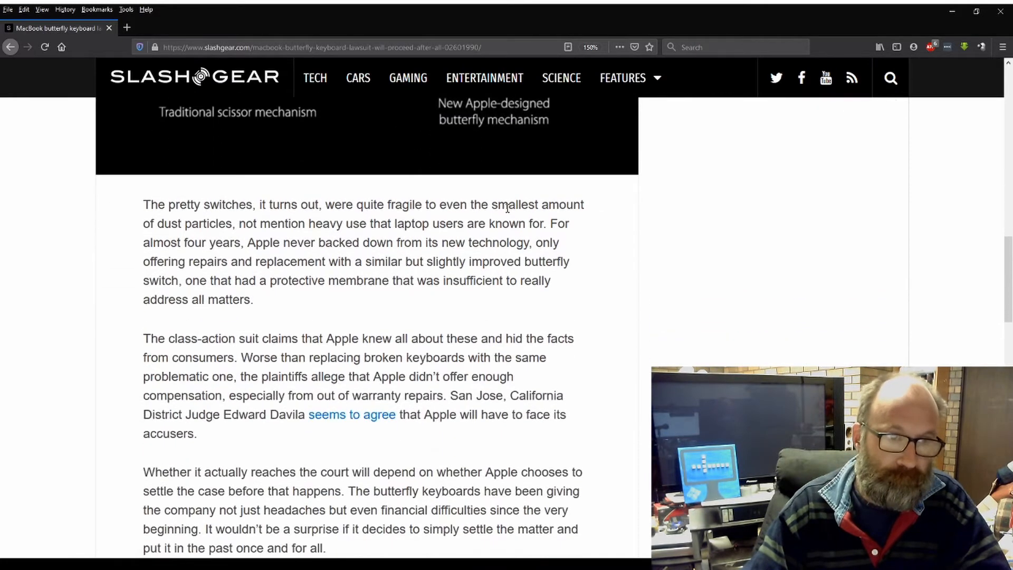
scroll("down", 3)
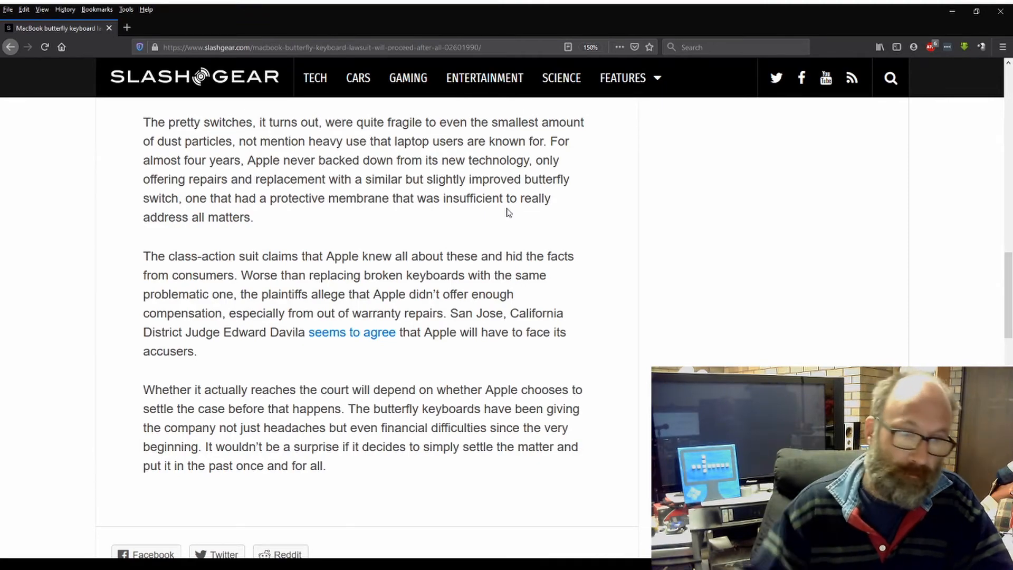
scroll("down", 3)
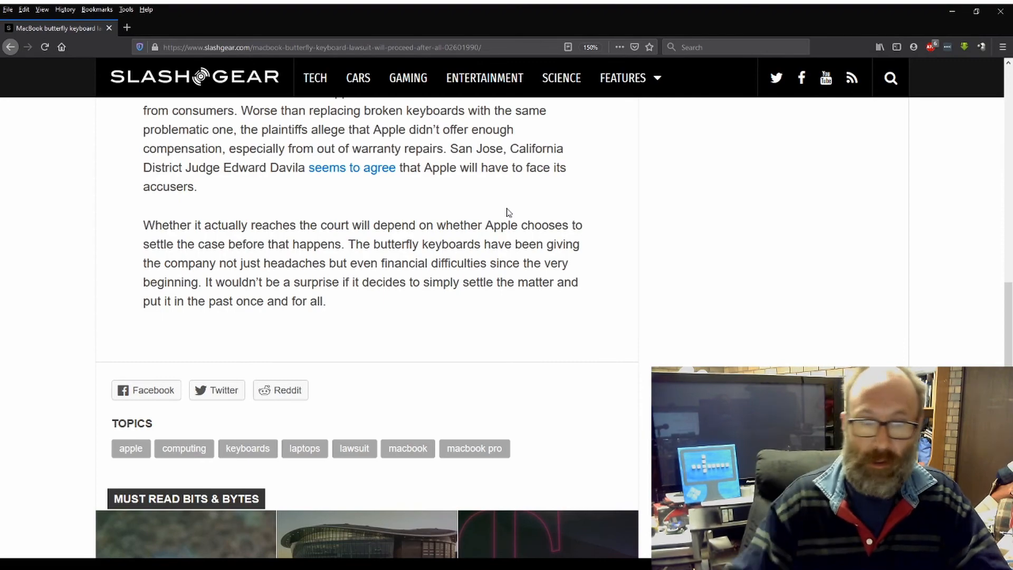
scroll("up", 3)
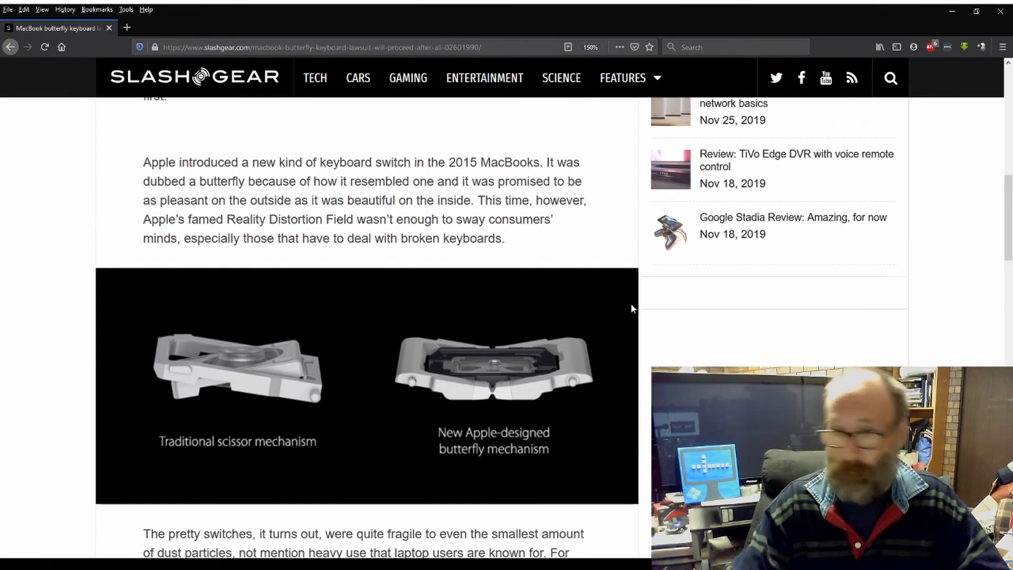
scroll("up", 3)
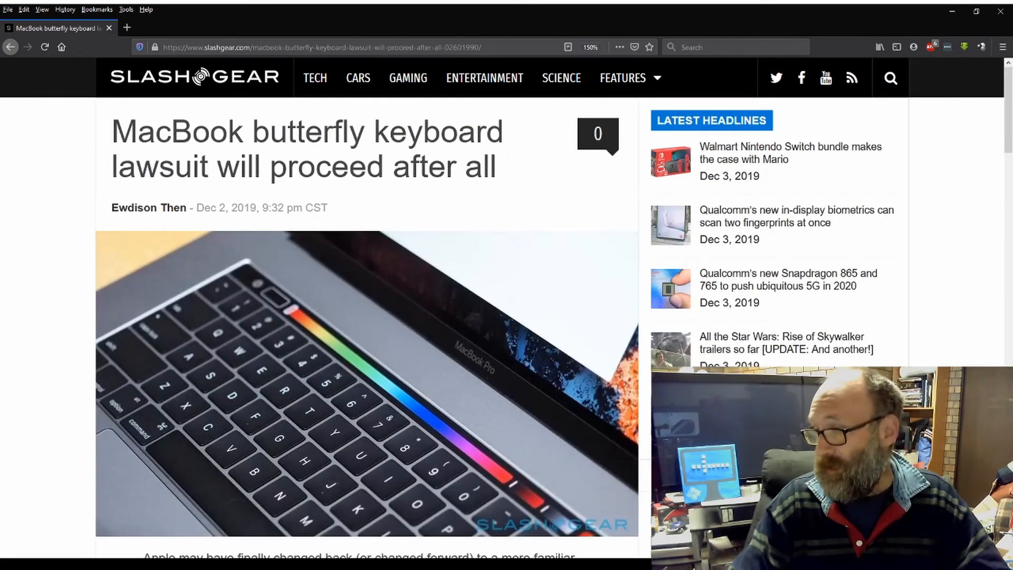